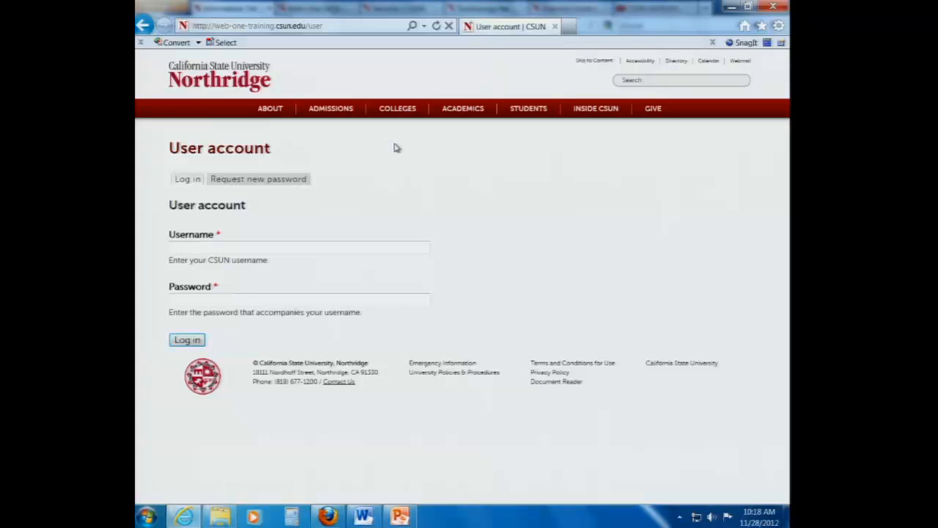
Enter the CSUN username 'user' and move to the password field on the login form.
{"action": "left_click", "coordinate": [299, 247]}
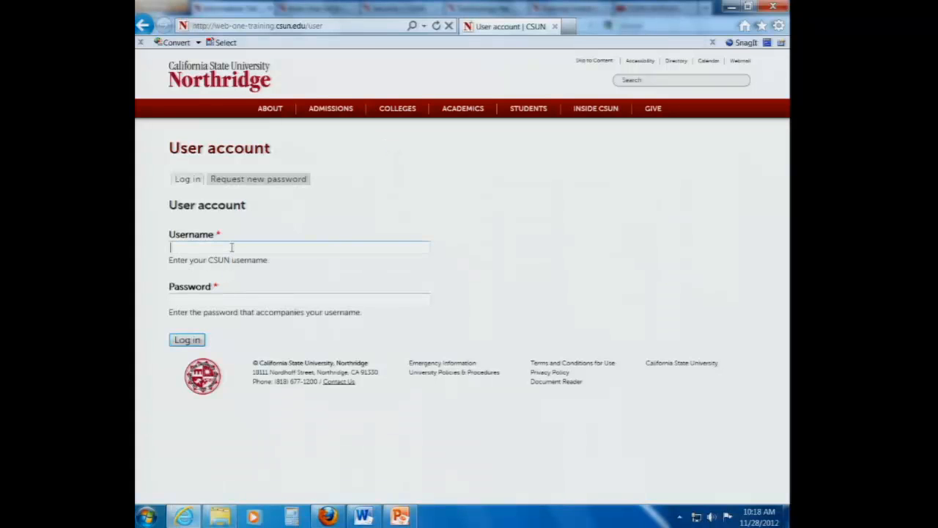
{"action": "type", "text": "user1"}
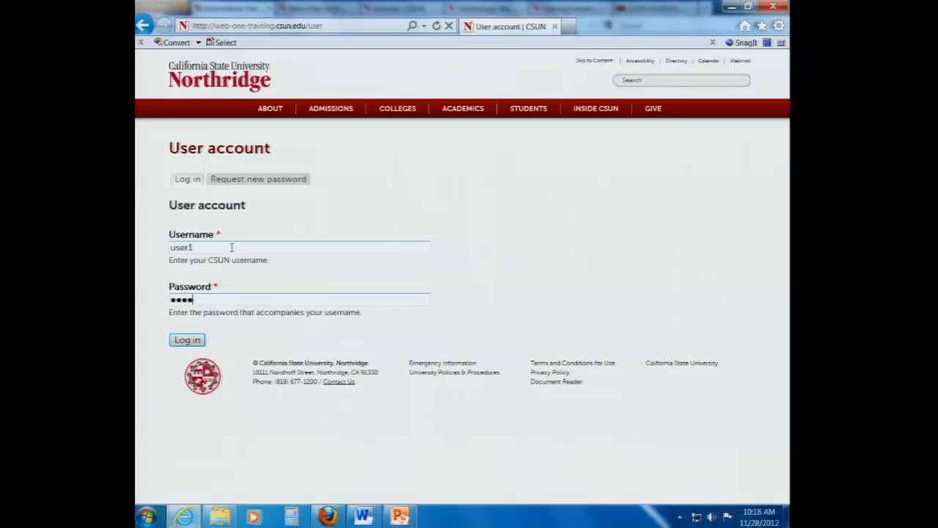
{"action": "left_click", "coordinate": [187, 339]}
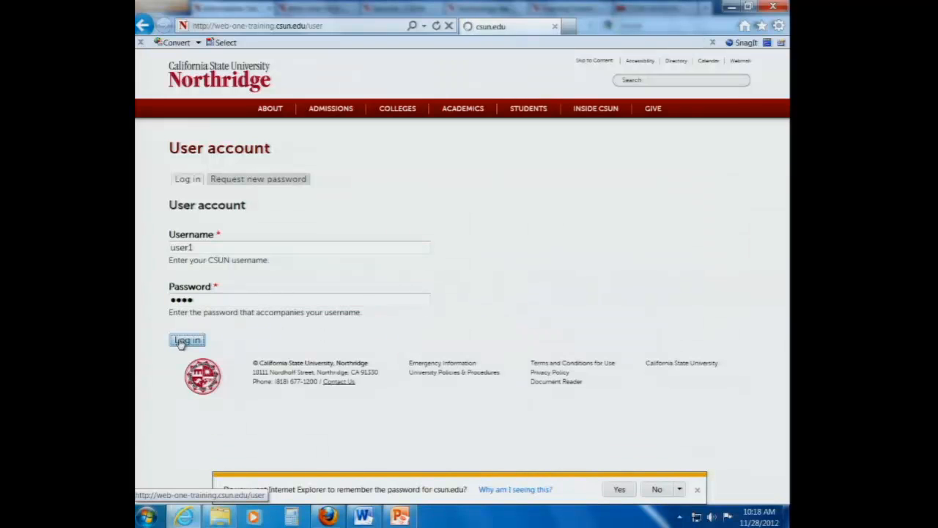
Log in and view the profile page showing Information Technology group membership.
{"action": "left_click", "coordinate": [187, 340]}
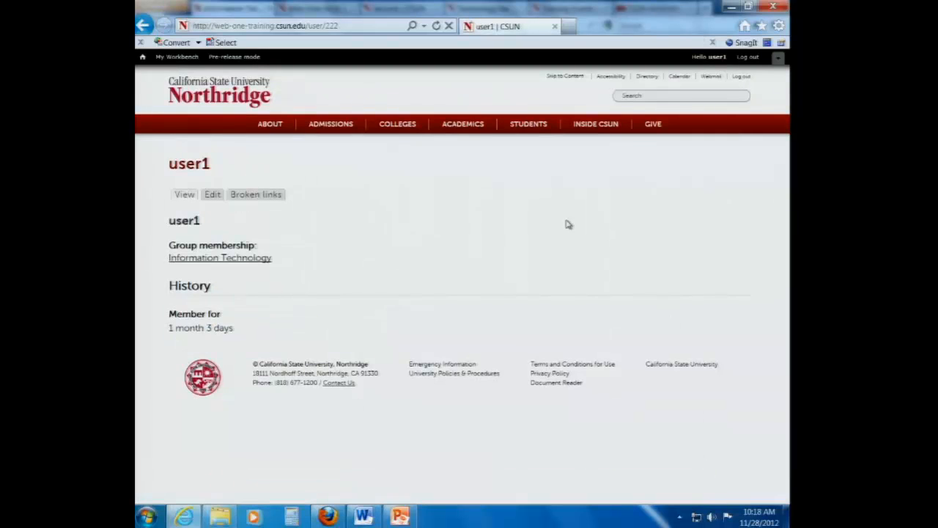
{"action": "mouse_move", "coordinate": [177, 57]}
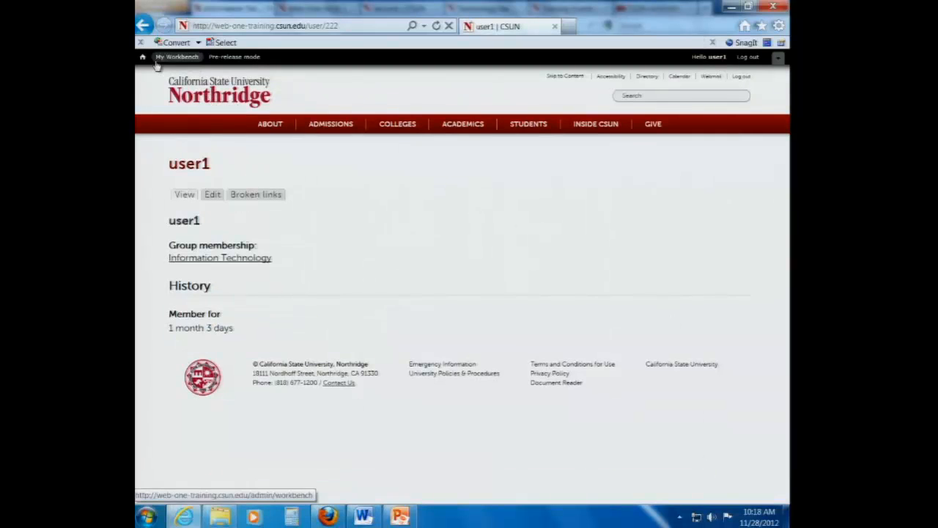
{"action": "mouse_move", "coordinate": [361, 63]}
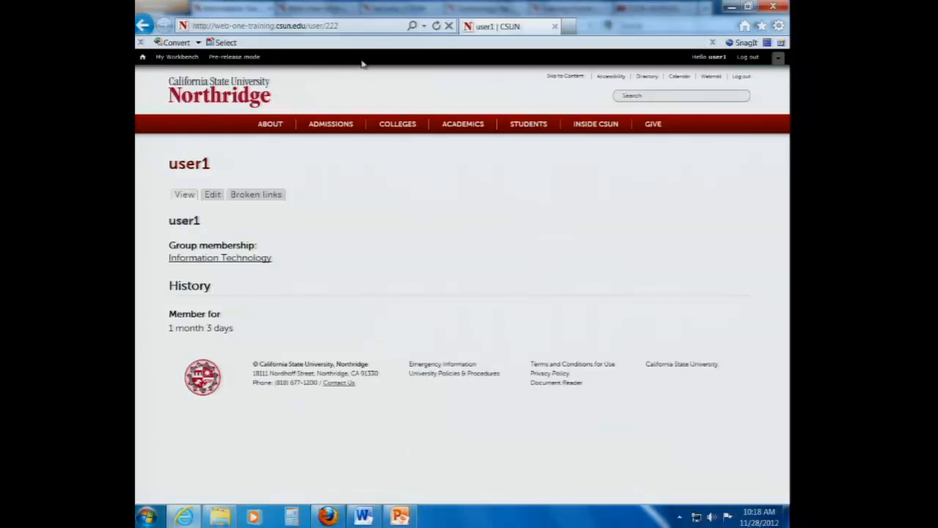
{"action": "mouse_move", "coordinate": [177, 57]}
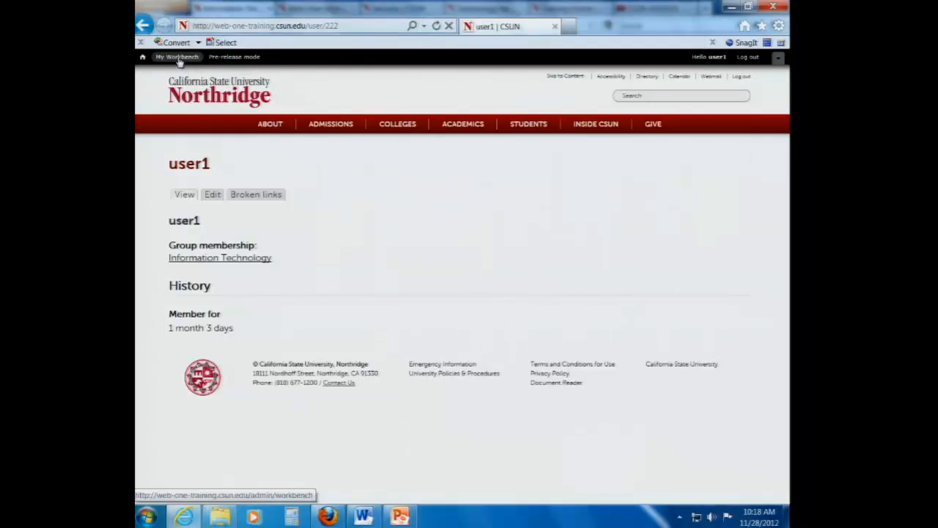
{"action": "mouse_move", "coordinate": [178, 57]}
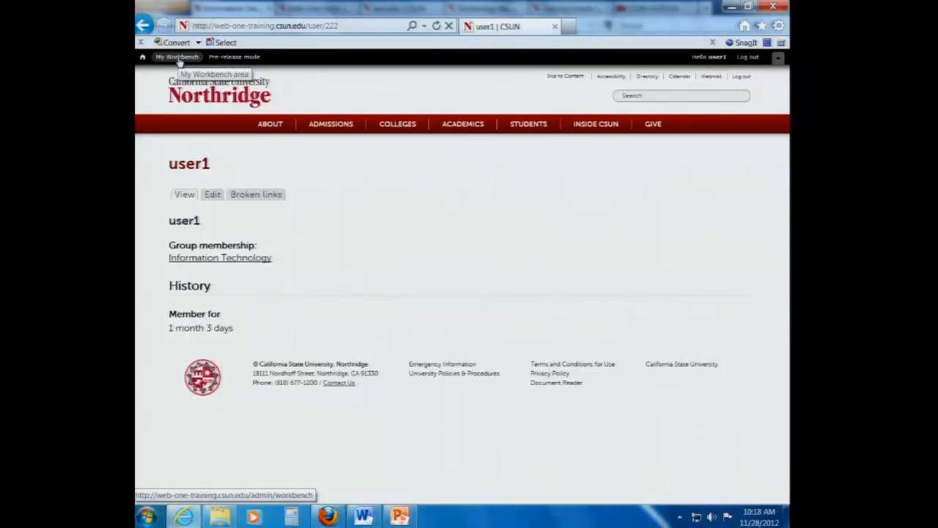
{"action": "mouse_move", "coordinate": [178, 56]}
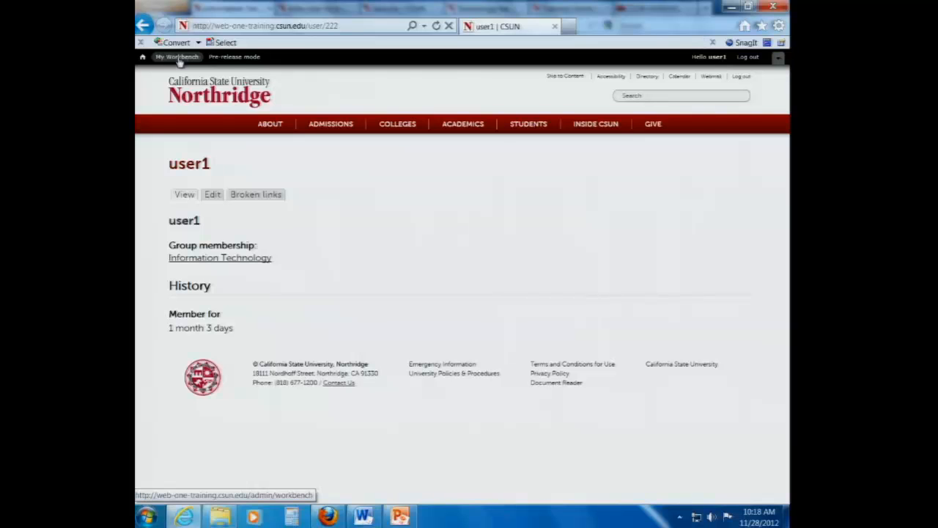
{"action": "mouse_move", "coordinate": [198, 261]}
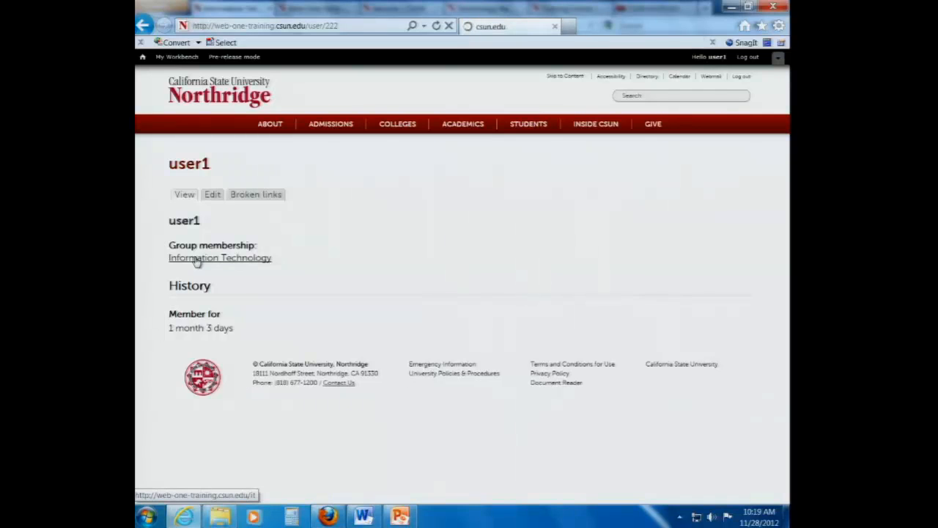
Open the Information Technology group site and scroll down its home page.
{"action": "left_click", "coordinate": [220, 257]}
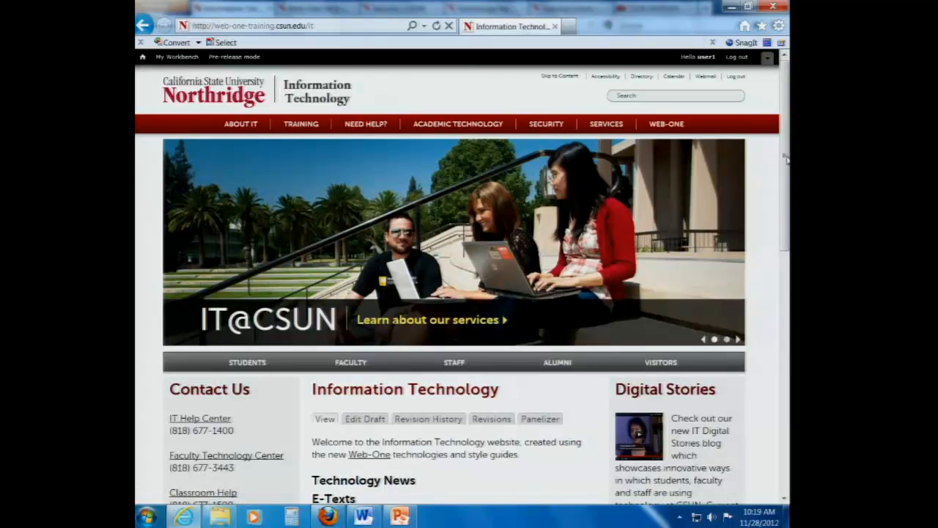
{"action": "scroll", "scroll_direction": "down", "scroll_amount": 3}
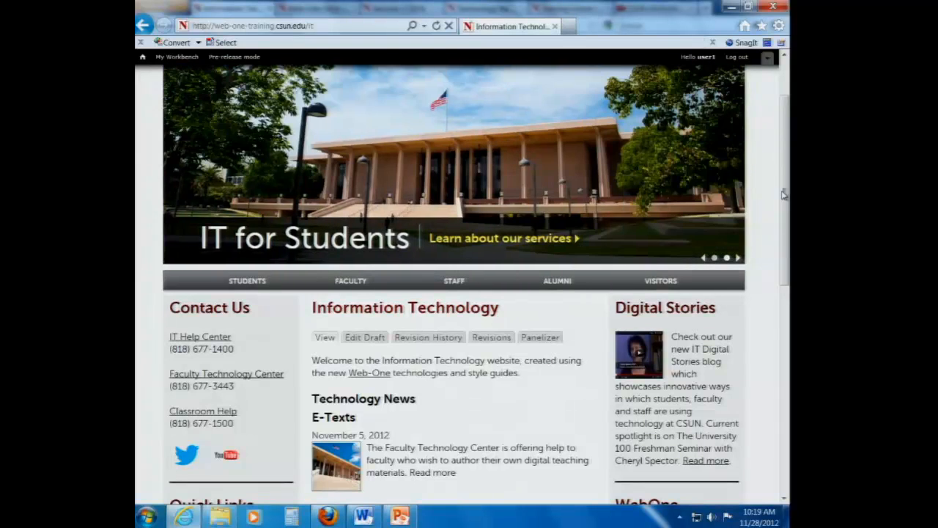
{"action": "mouse_move", "coordinate": [176, 56]}
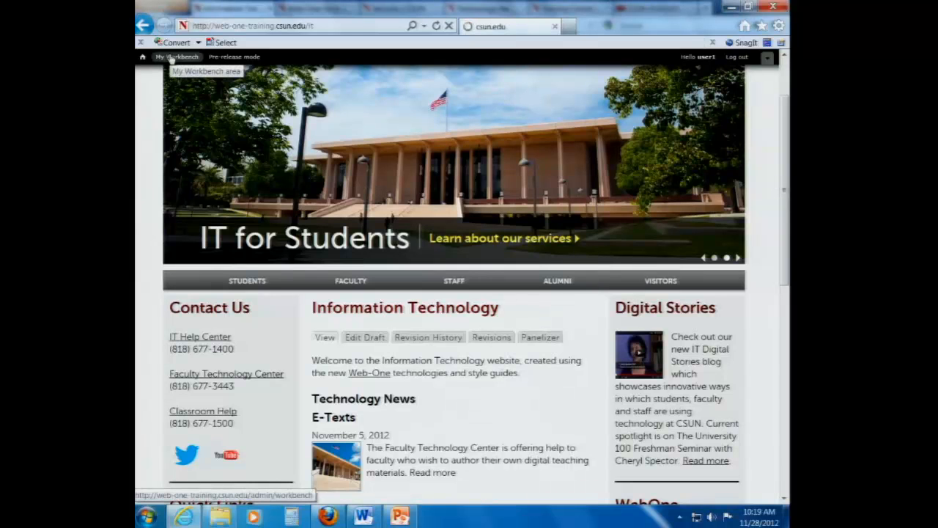
Open the workbench site content and enter 'faculty' as the title filter.
{"action": "left_click", "coordinate": [177, 57]}
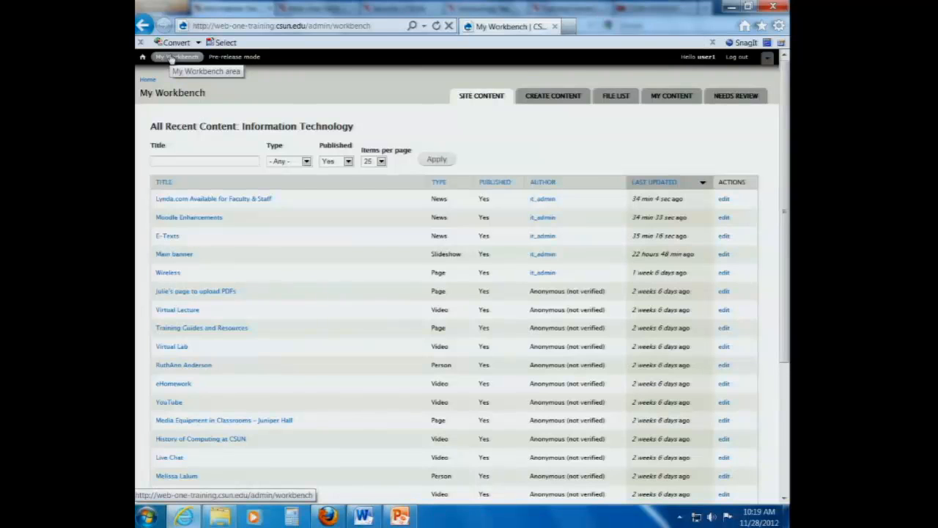
{"action": "mouse_move", "coordinate": [176, 57]}
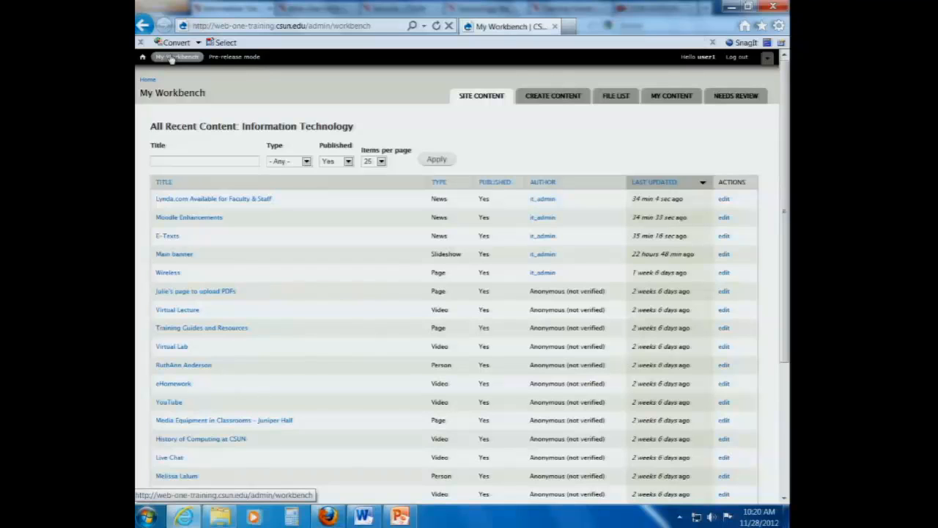
{"action": "mouse_move", "coordinate": [168, 176]}
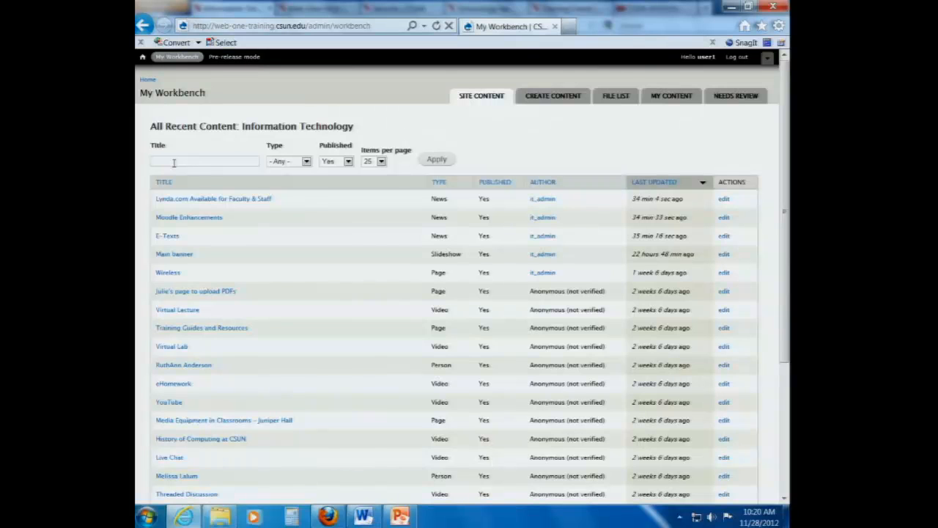
{"action": "type", "text": "f"}
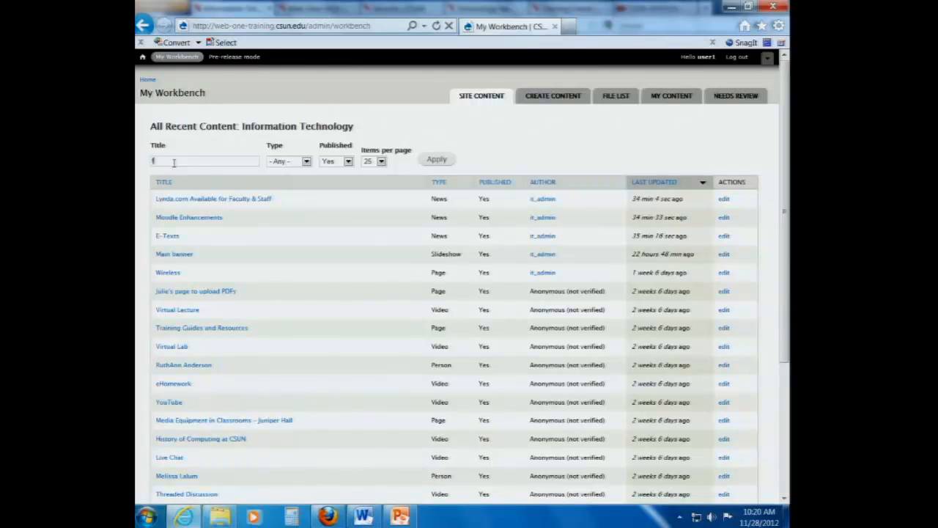
{"action": "type", "text": "facult"}
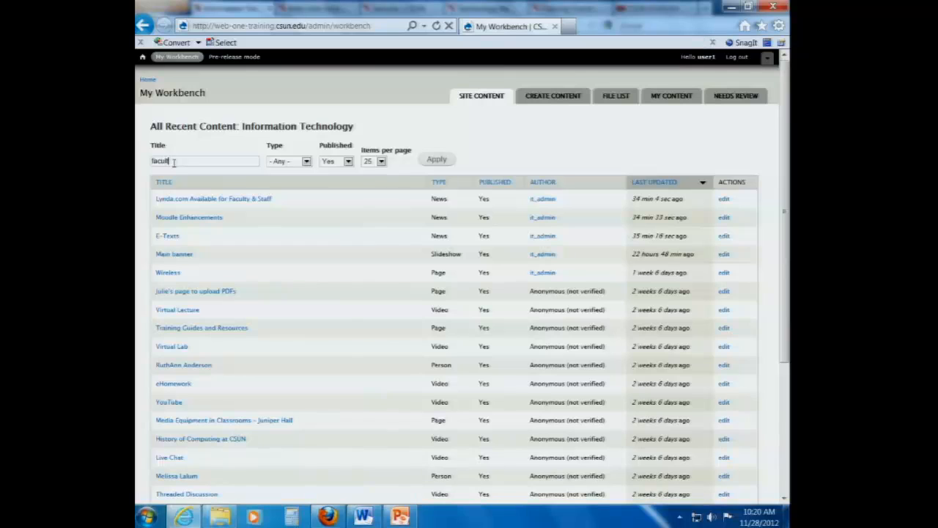
{"action": "type", "text": "y"}
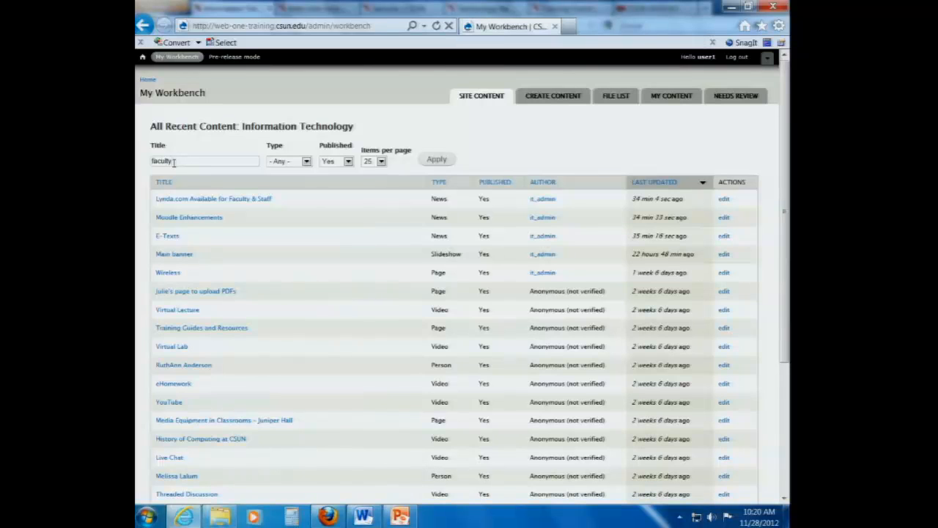
Set Published to '- Any -' and apply the filters, listing seven items.
{"action": "left_click", "coordinate": [288, 161]}
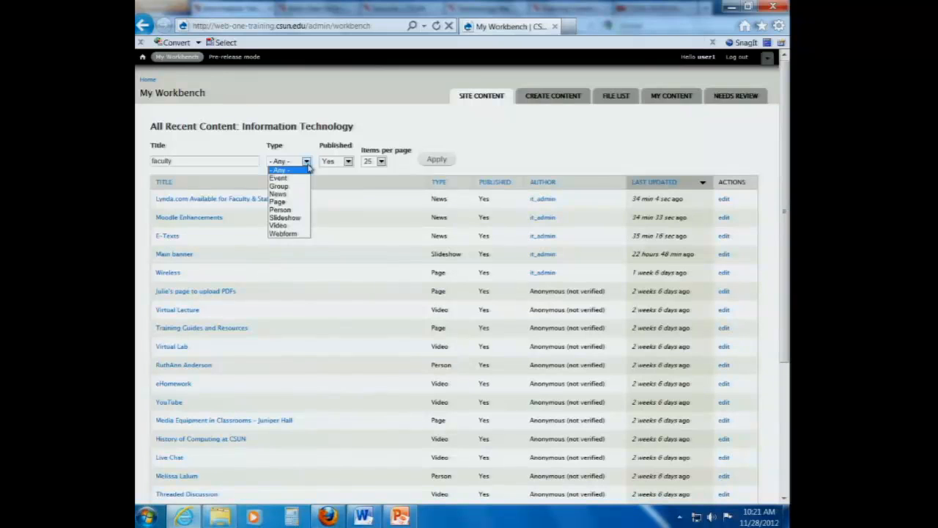
{"action": "mouse_move", "coordinate": [381, 161]}
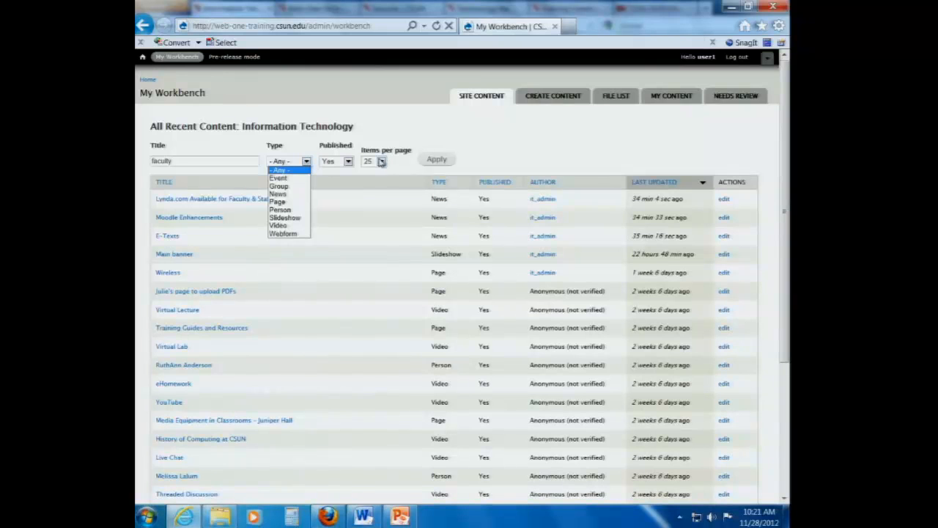
{"action": "left_click", "coordinate": [336, 161]}
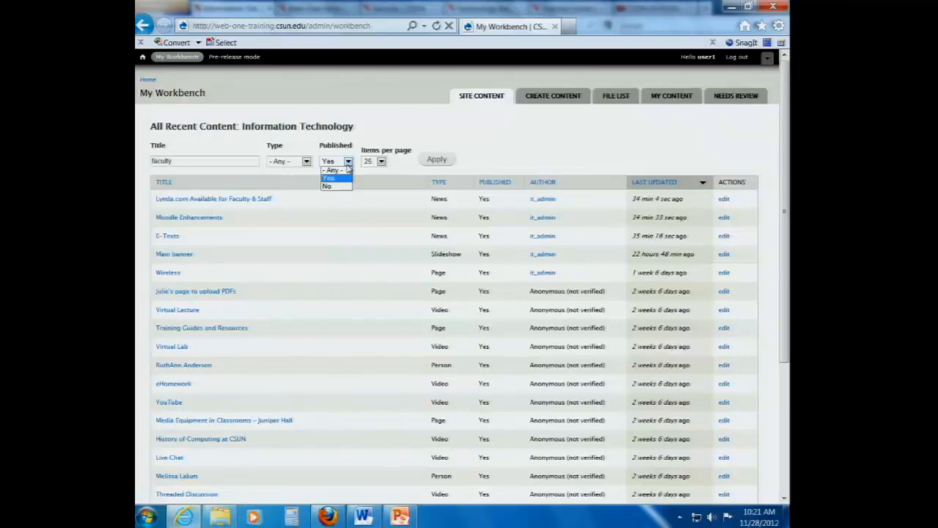
{"action": "left_click", "coordinate": [331, 170]}
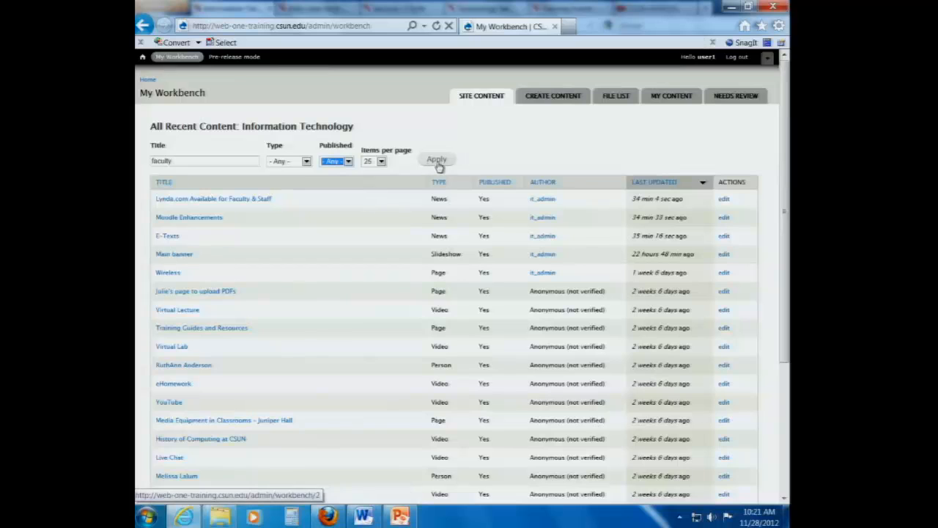
{"action": "left_click", "coordinate": [436, 160]}
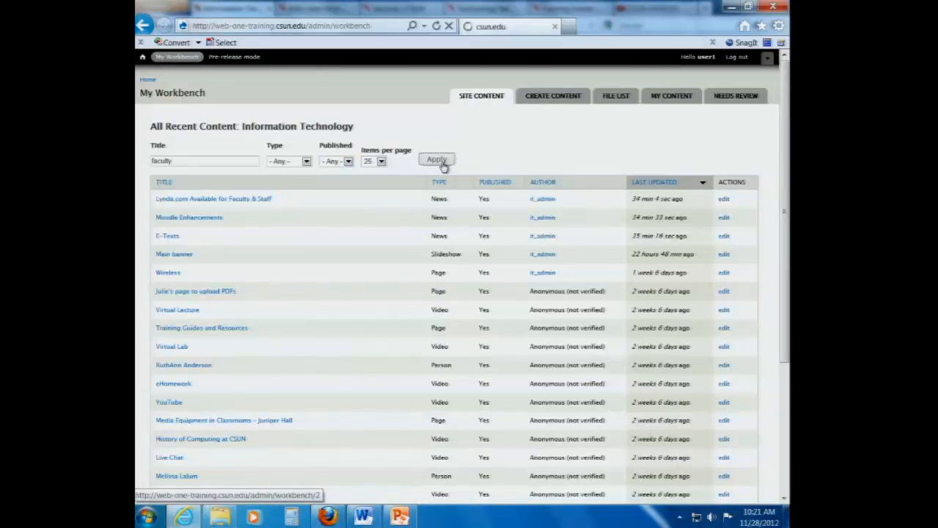
{"action": "left_click", "coordinate": [436, 160]}
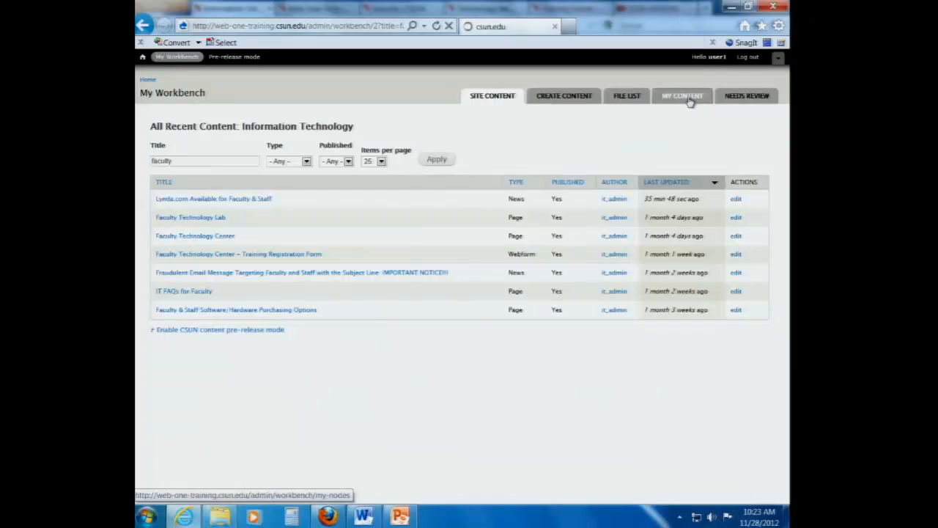
{"action": "mouse_move", "coordinate": [674, 102]}
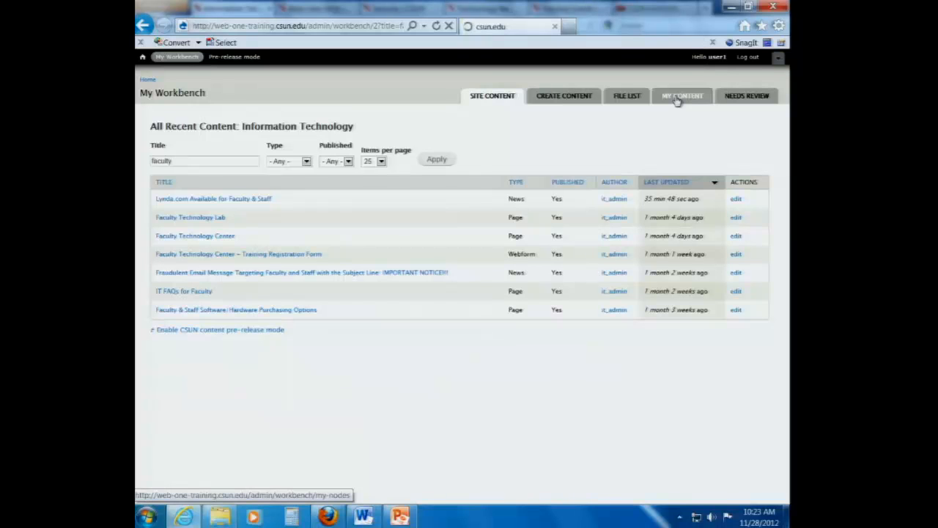
Open My Content, which shows the user hasn't created any content yet.
{"action": "left_click", "coordinate": [682, 95]}
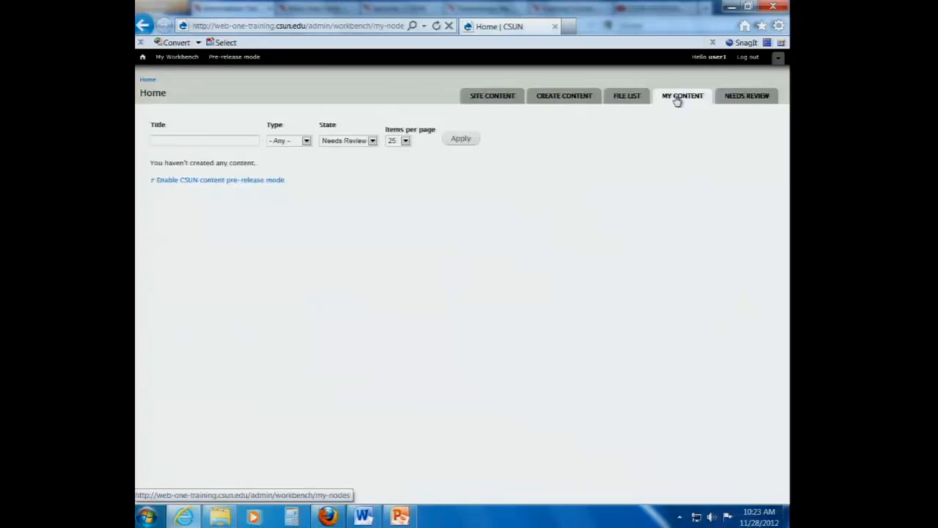
{"action": "mouse_move", "coordinate": [136, 247]}
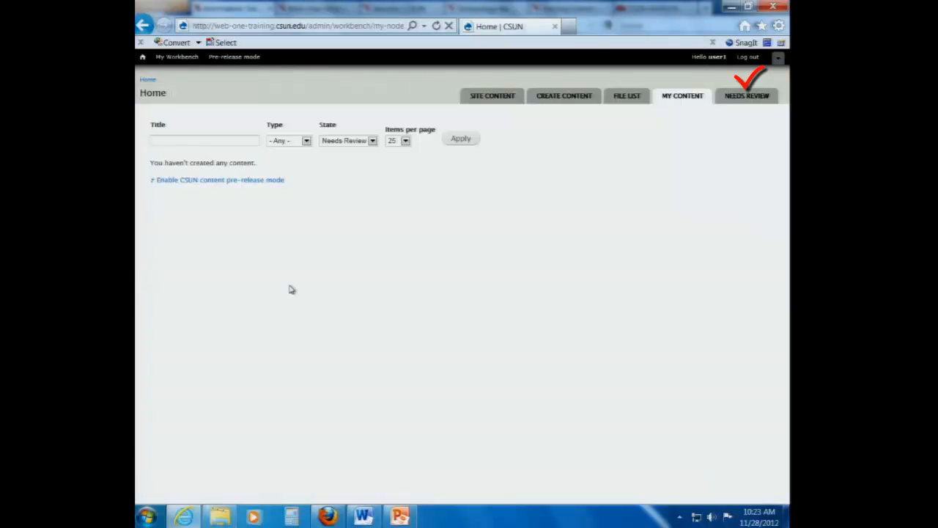
{"action": "mouse_move", "coordinate": [747, 96]}
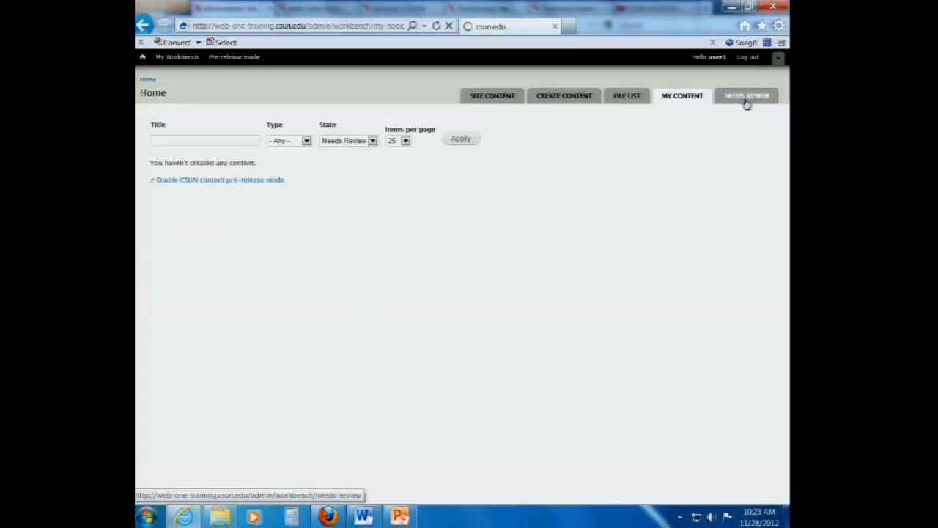
Open the Needs Review list, which currently shows no items.
{"action": "left_click", "coordinate": [746, 96]}
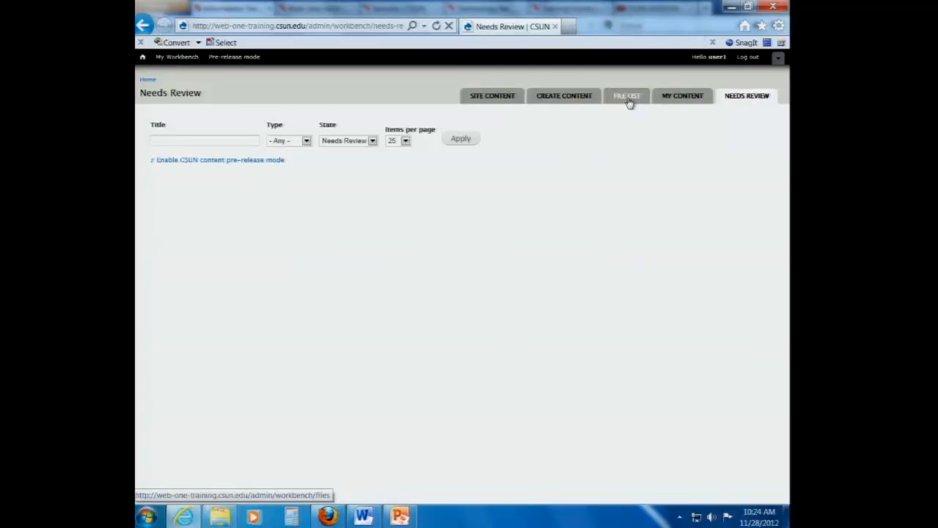
View the uploaded File List, then the Create Content page of content types.
{"action": "left_click", "coordinate": [626, 95]}
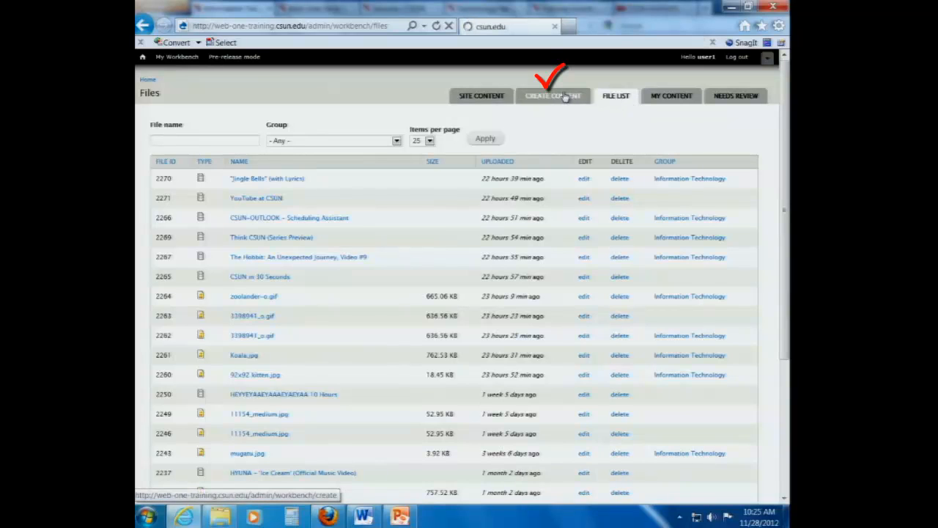
{"action": "left_click", "coordinate": [553, 95]}
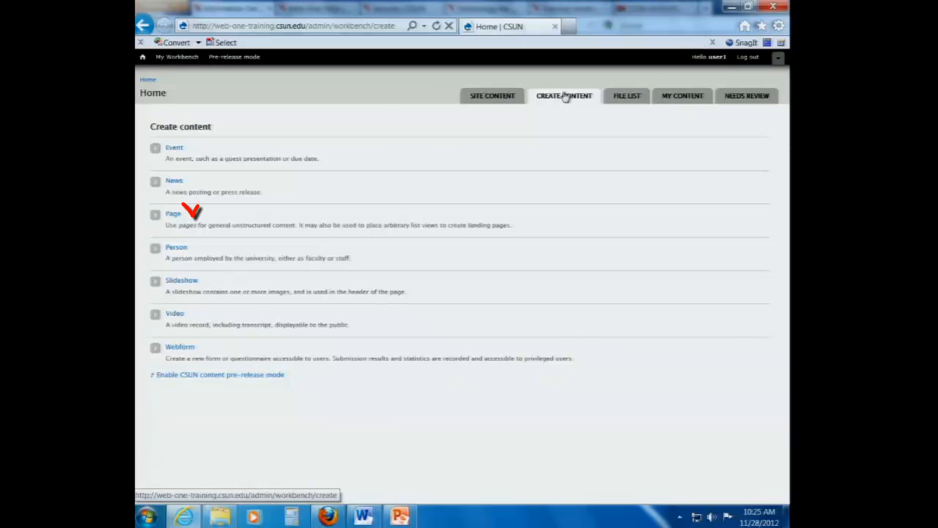
{"action": "mouse_move", "coordinate": [202, 209]}
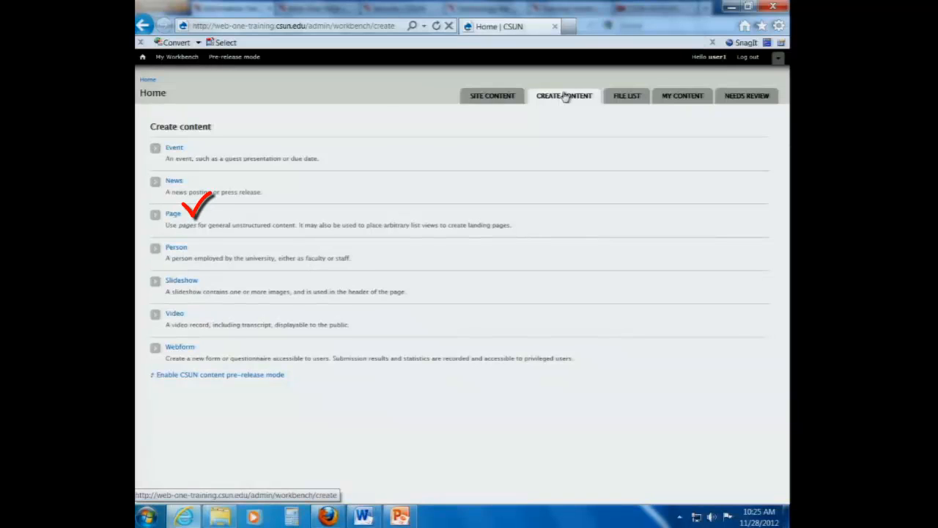